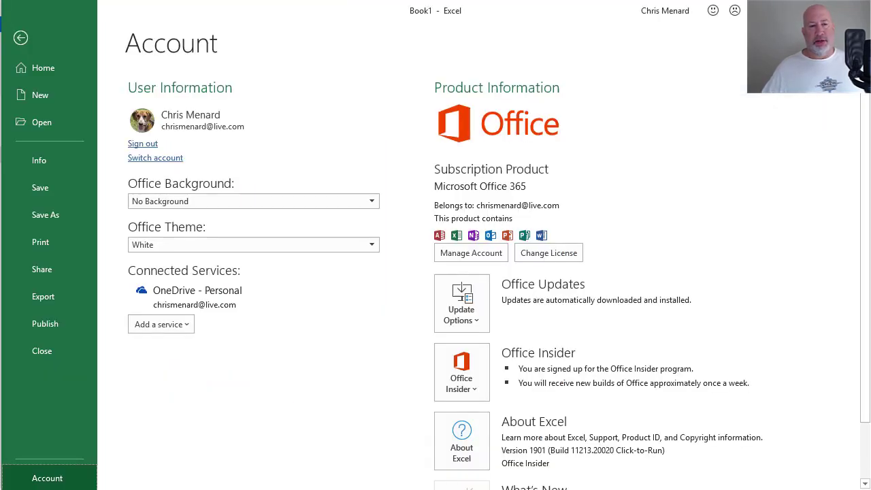
mouse_move(741, 162)
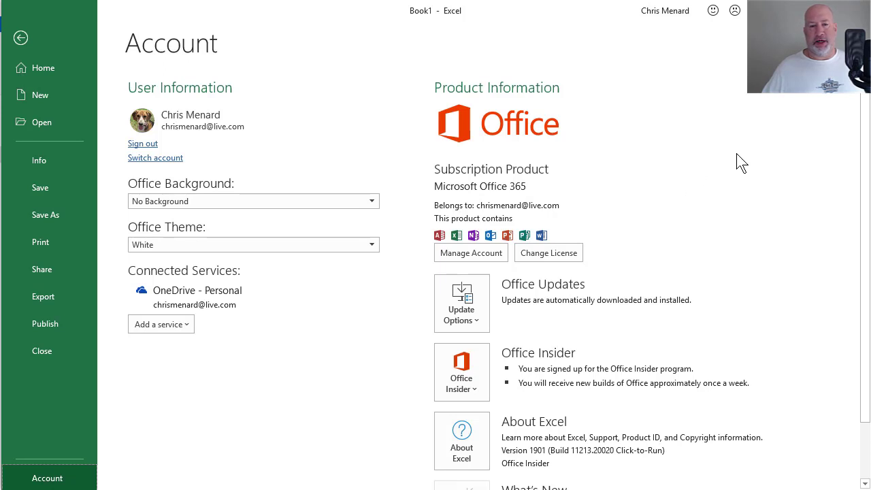
Show the context menu for the About Excel capture on the canvas.
scroll(down, 3)
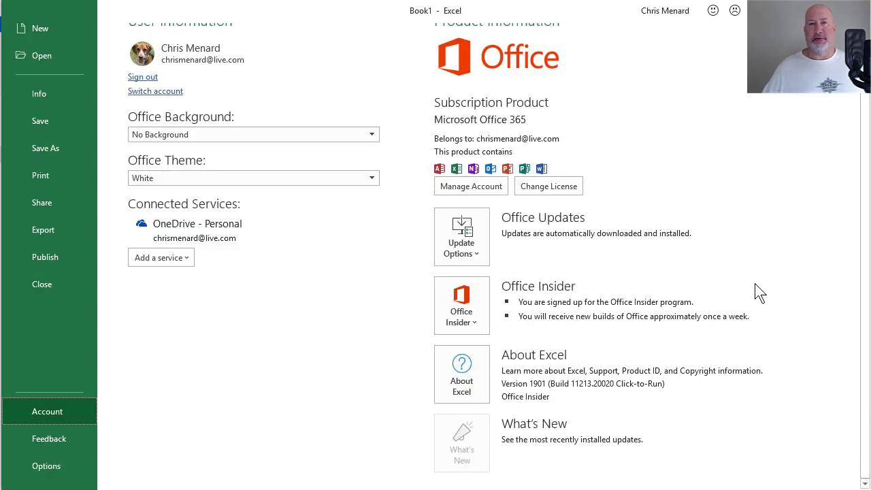
mouse_move(525, 395)
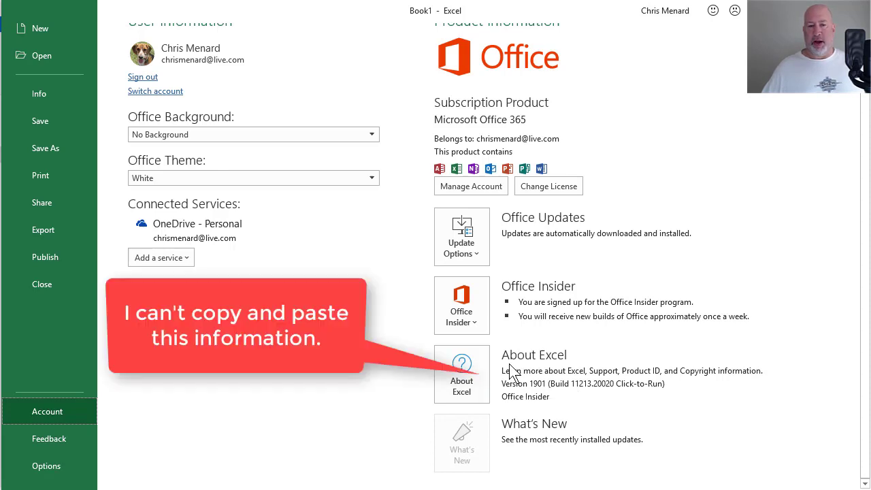
mouse_move(597, 438)
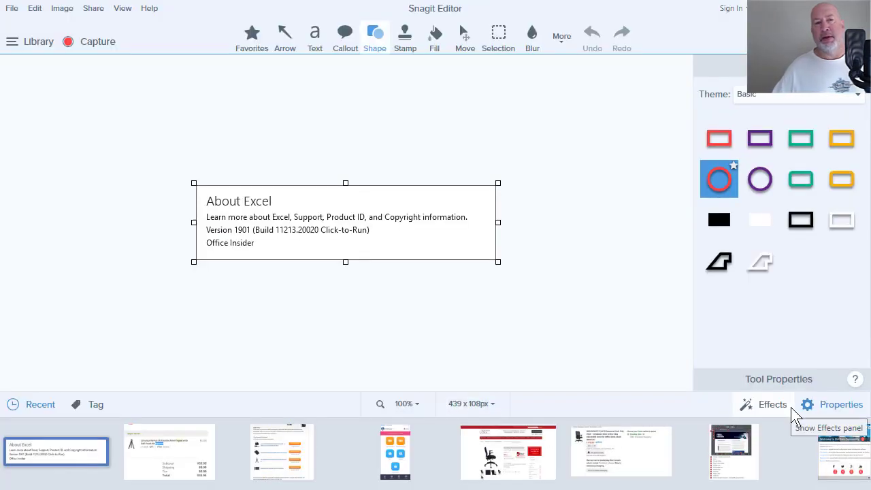
mouse_move(755, 419)
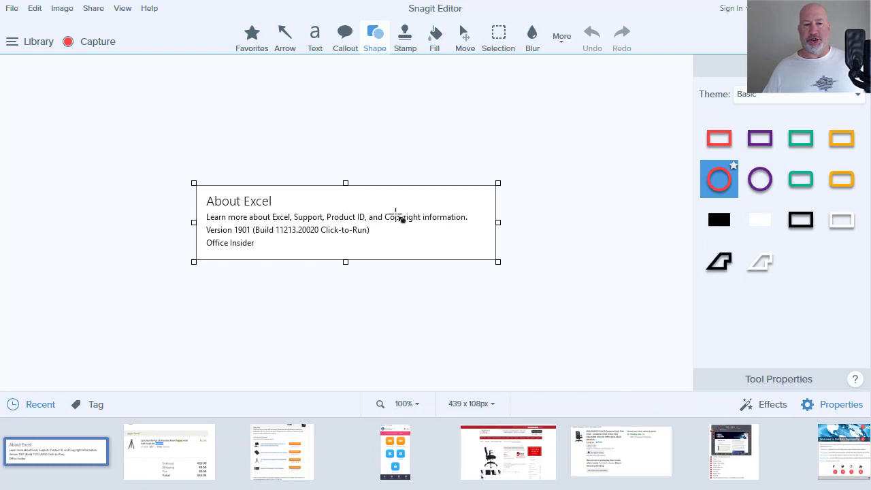
right_click(398, 217)
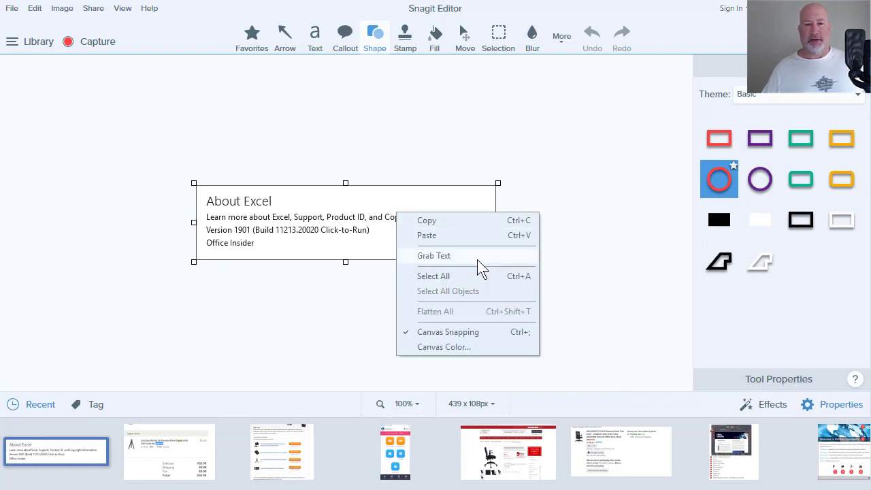
Grab Text from the capture, copy the Version 1901 build line and paste it into the Word document.
click(433, 256)
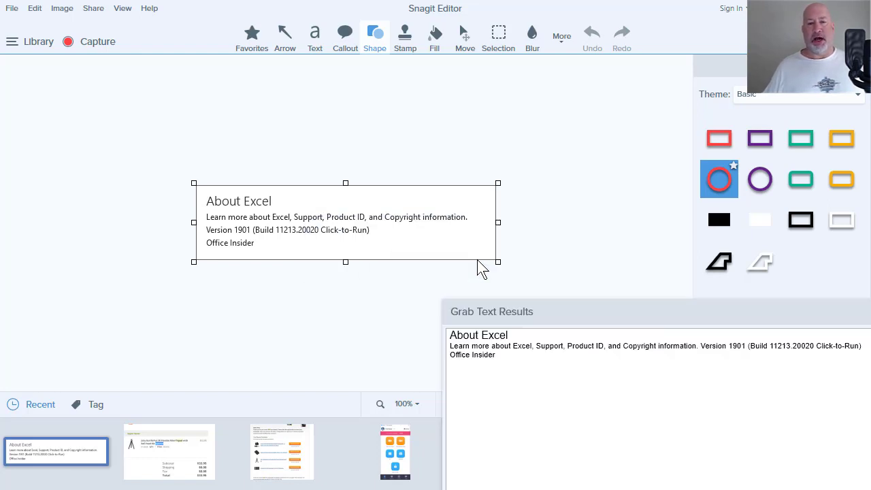
mouse_move(656, 313)
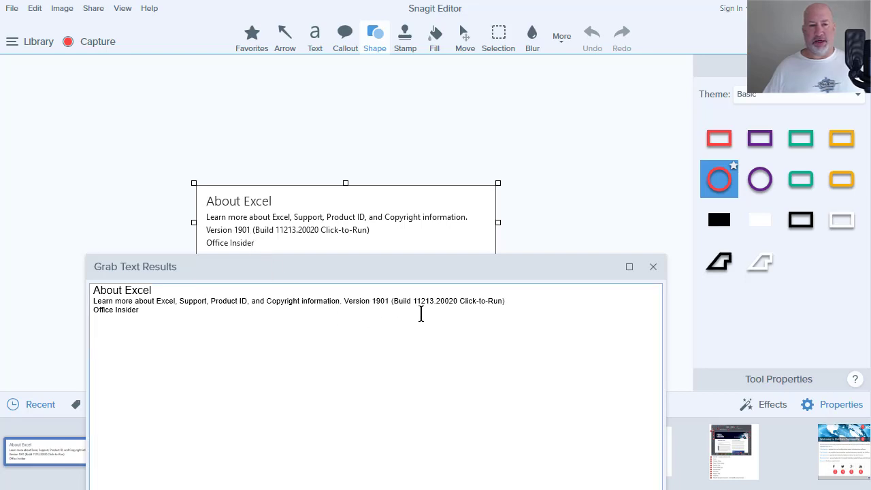
mouse_move(525, 310)
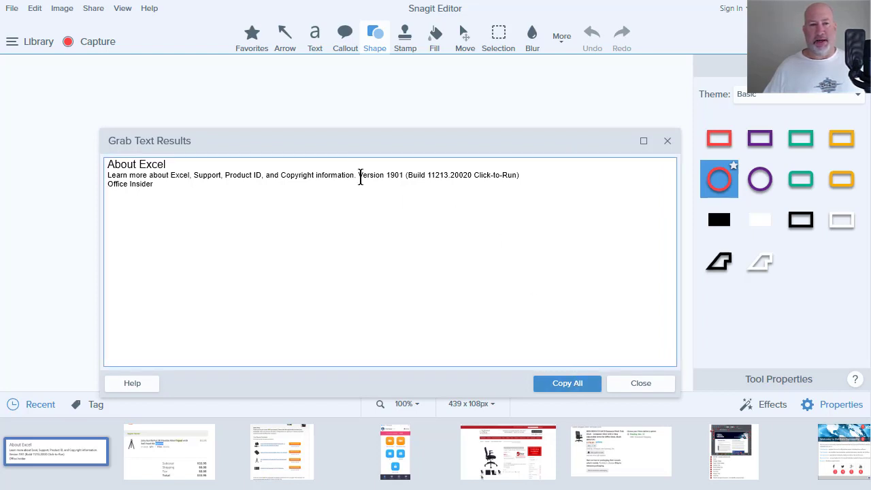
drag(359, 175, 518, 174)
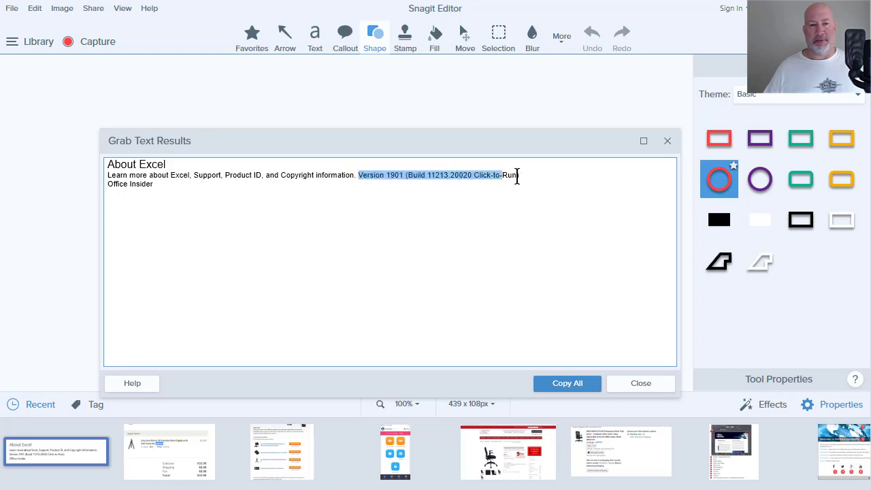
right_click(501, 176)
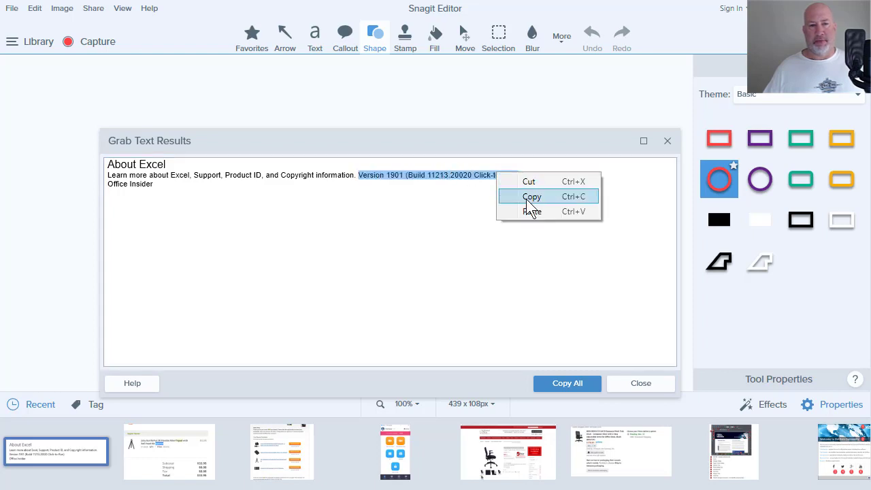
click(531, 196)
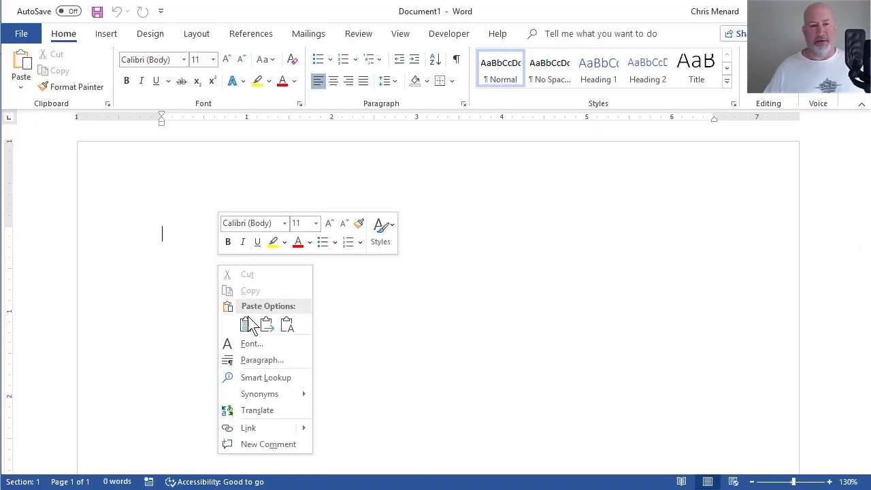
click(245, 325)
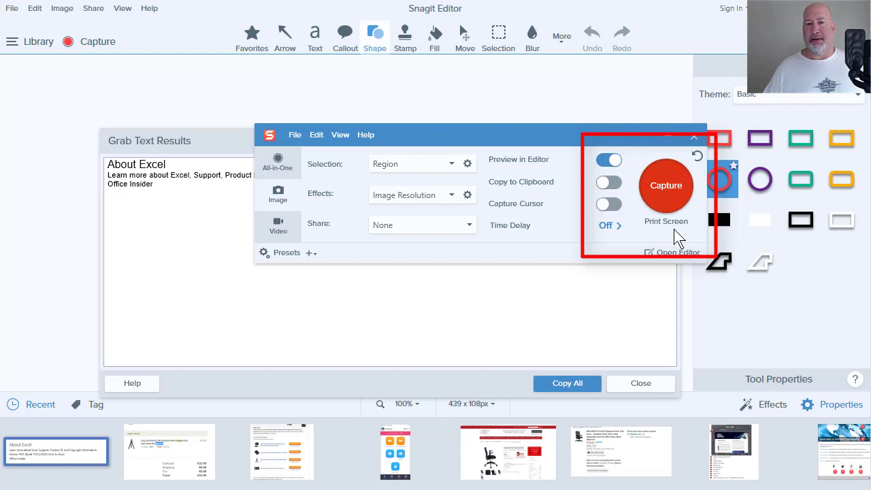
mouse_move(664, 147)
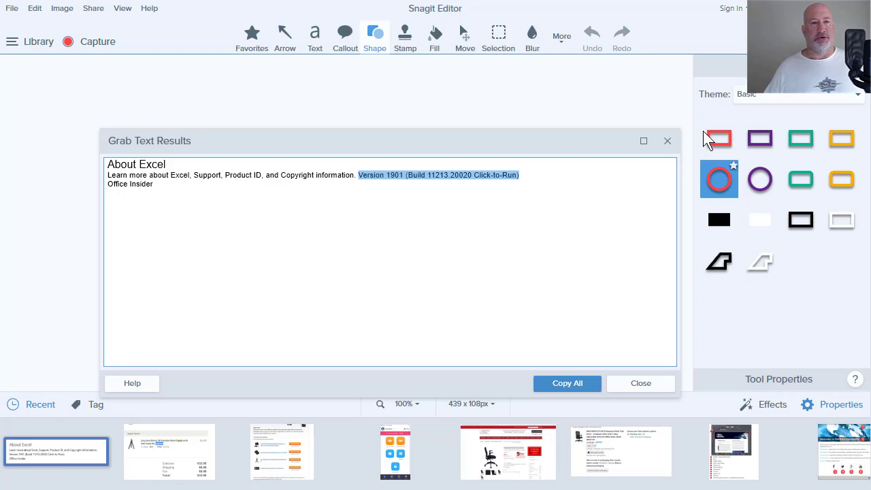
mouse_move(708, 139)
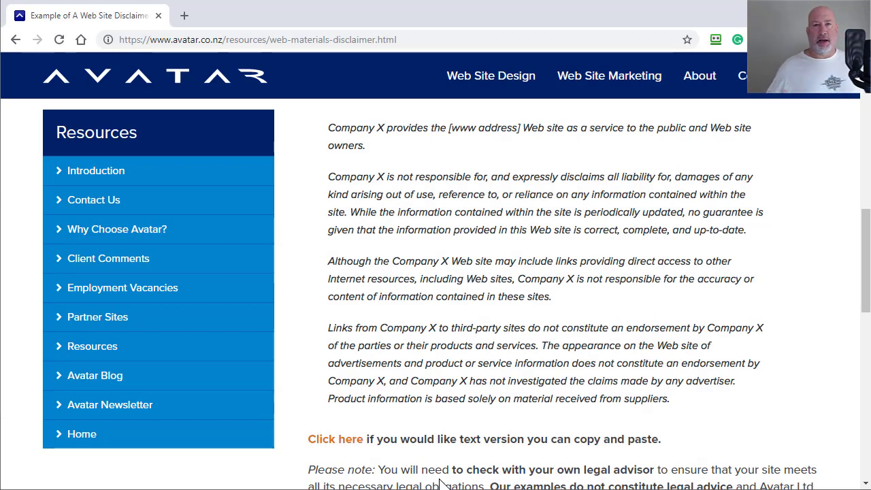
mouse_move(419, 201)
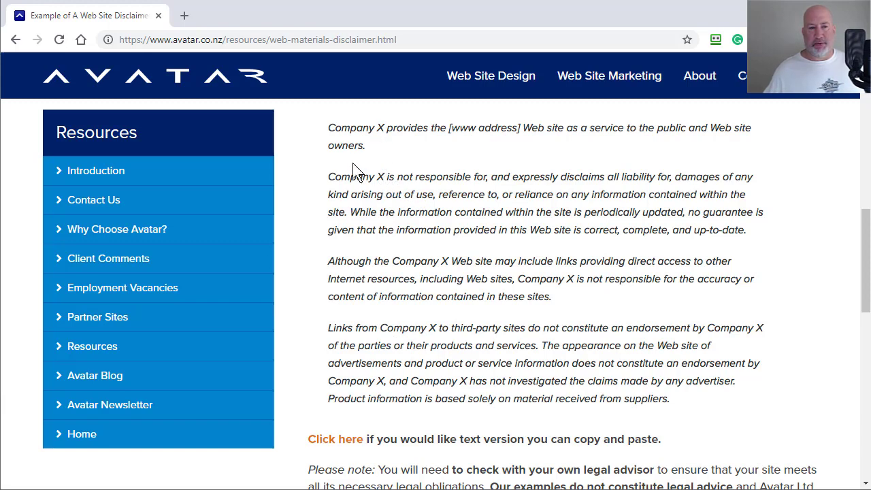
mouse_move(401, 160)
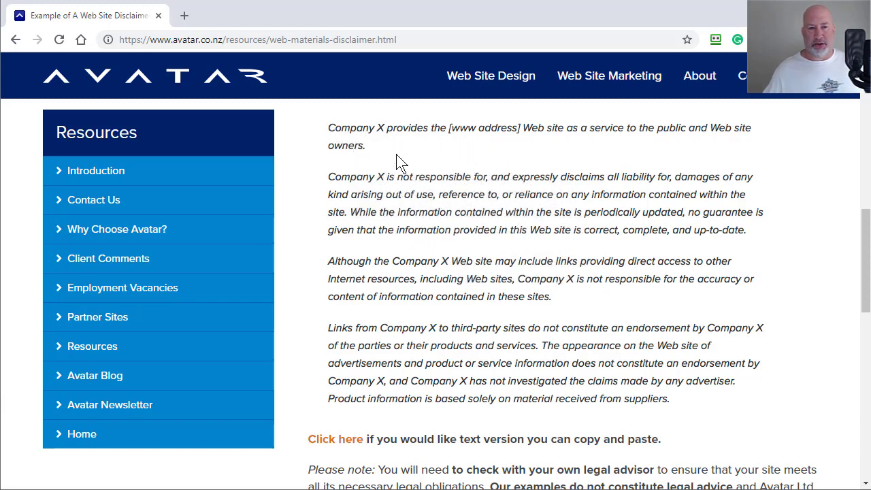
right_click(475, 202)
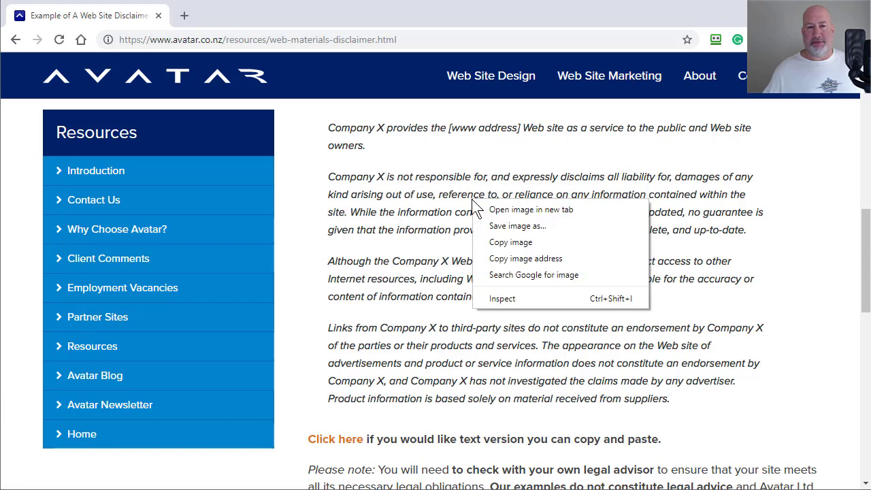
mouse_move(536, 226)
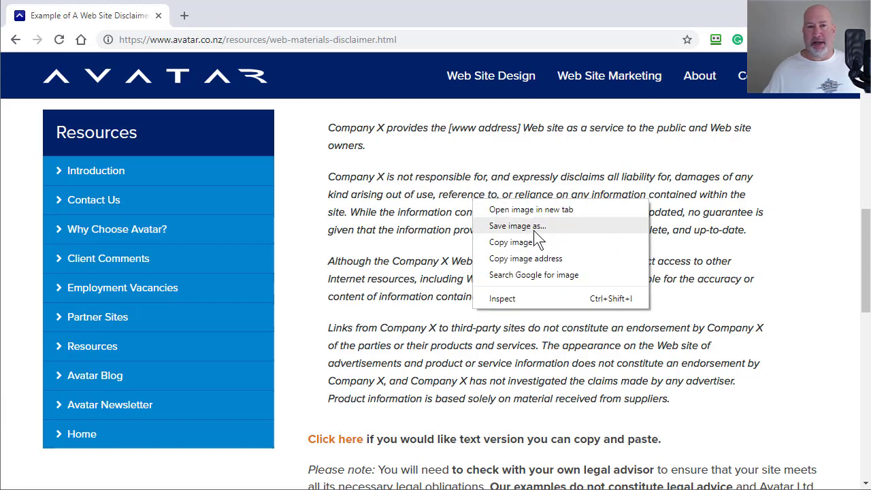
click(316, 281)
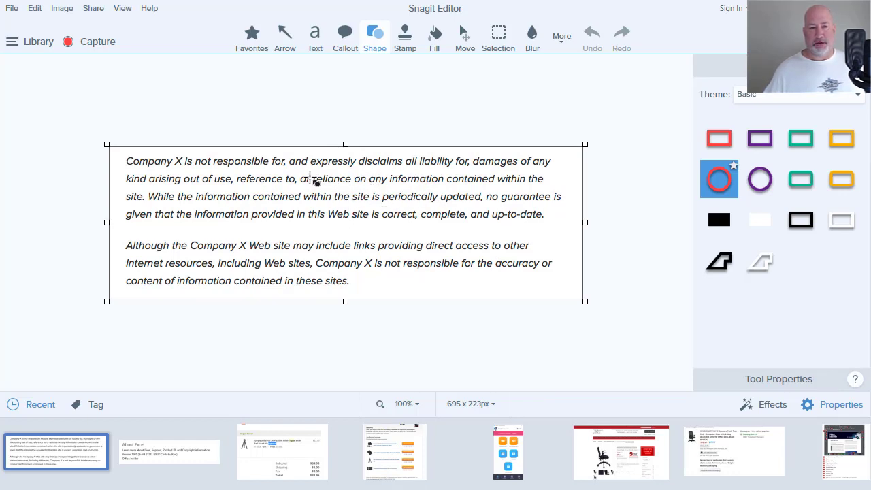
Show the context menu for the captured web disclaimer image.
right_click(313, 180)
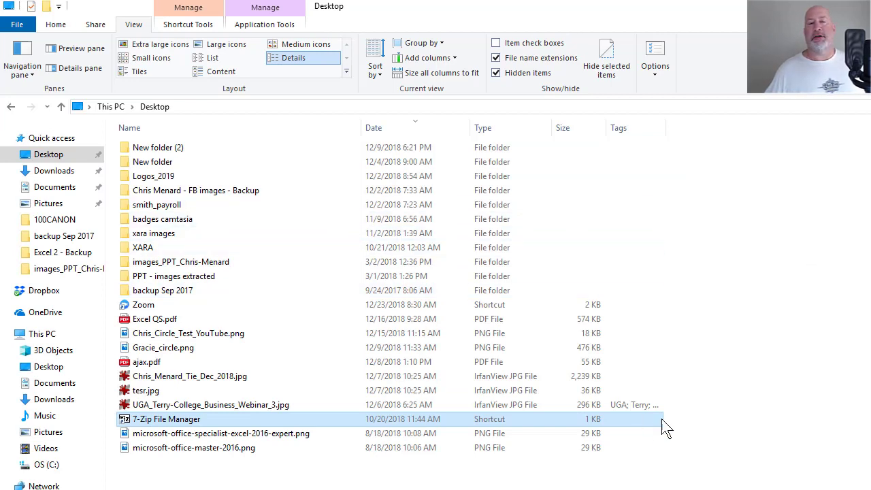
mouse_move(656, 436)
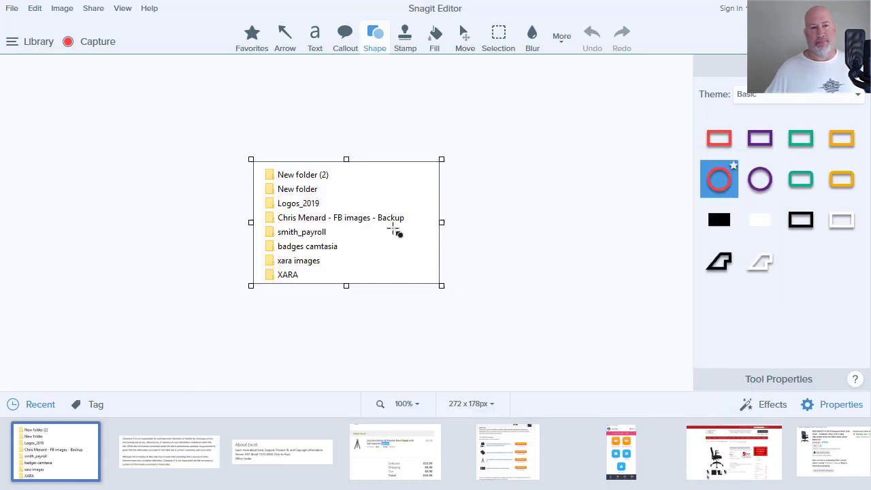
Run Grab Text on the Desktop folder-list capture to extract the folder names.
right_click(392, 232)
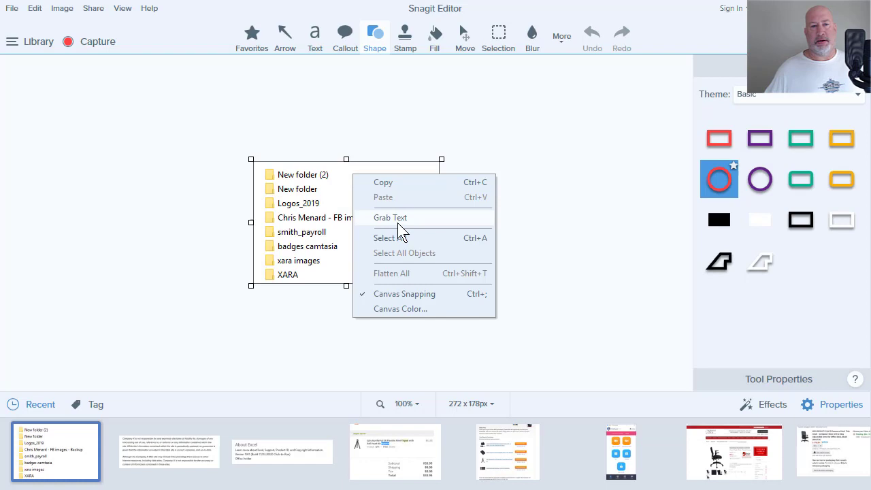
click(390, 218)
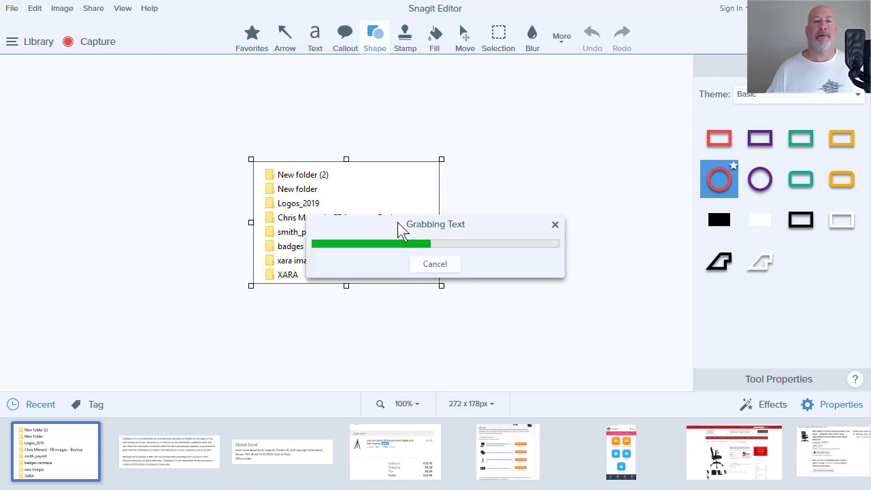